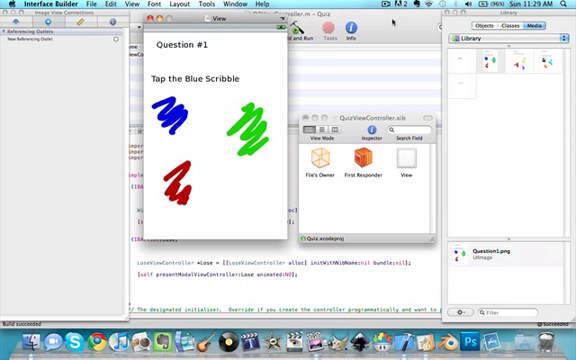
Place Round Rect Buttons from the Library over the Question #1 scribbles and show their attributes
click(489, 29)
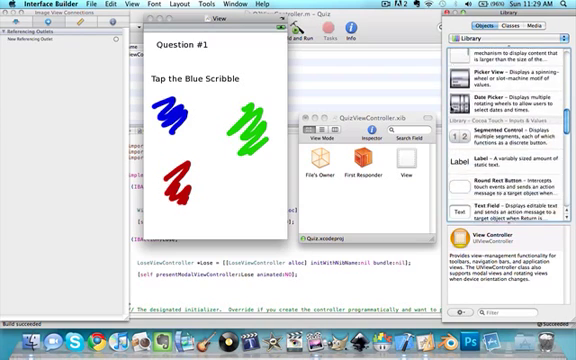
scroll(down, 3)
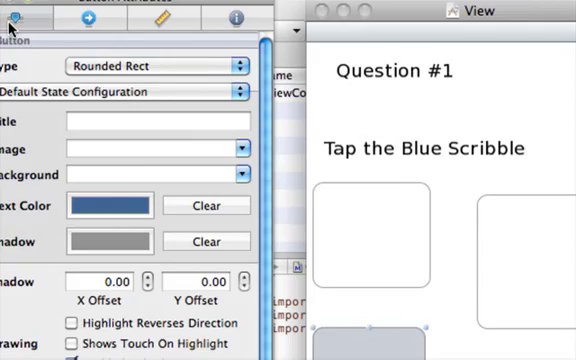
click(160, 66)
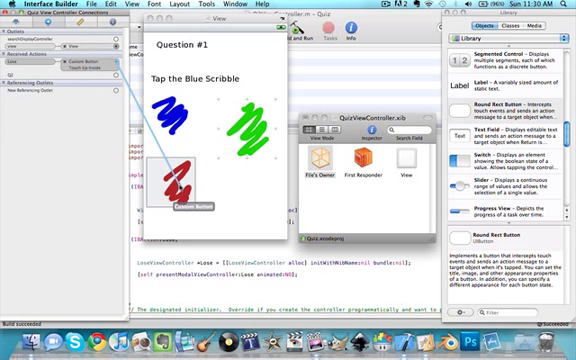
Connect File's Owner Lose action to the red scribble's custom button on Touch Up Inside
click(185, 178)
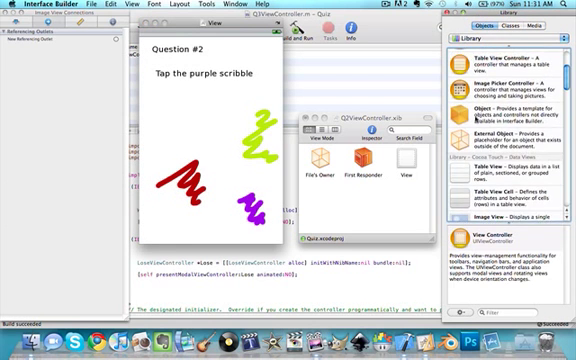
Add custom buttons over the red, green and purple scribbles in Q2ViewController.xib
scroll(down, 3)
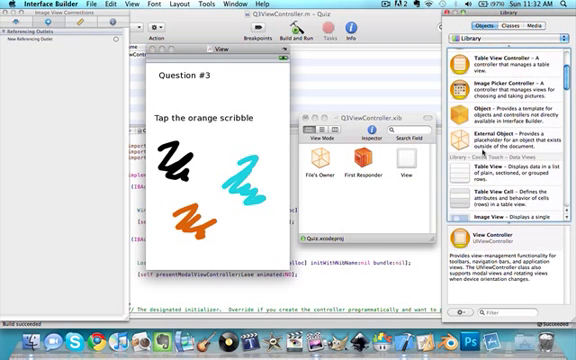
Wire the black and cyan scribble buttons to Lose and the orange one to Win
scroll(down, 3)
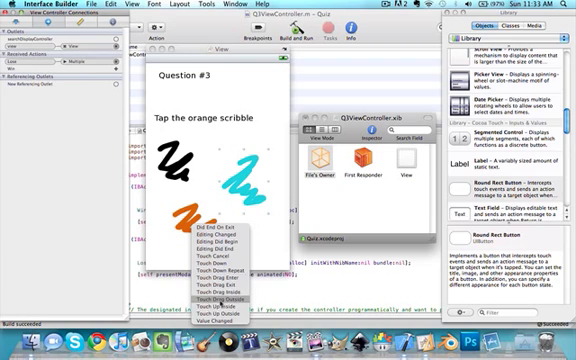
click(214, 290)
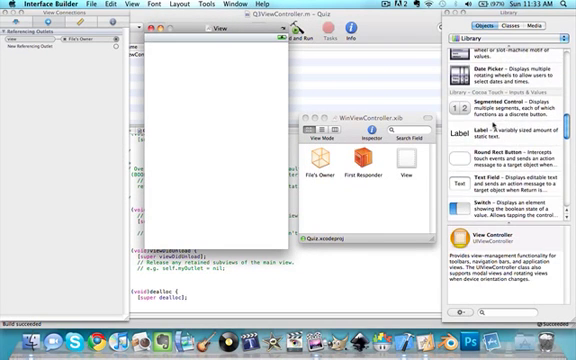
Review the empty WinViewController view, close it, and return to Xcode's file list
scroll(down, 3)
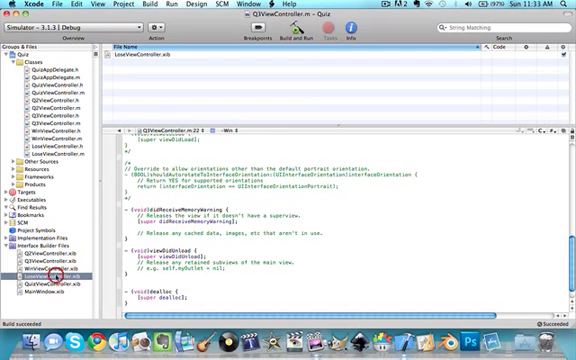
Open LoseViewController.xib, then build and run the Quiz app
double_click(54, 276)
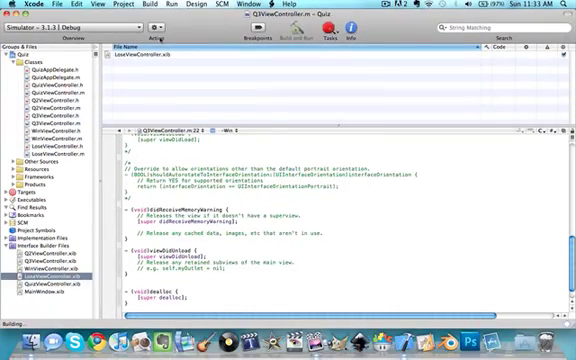
click(40, 31)
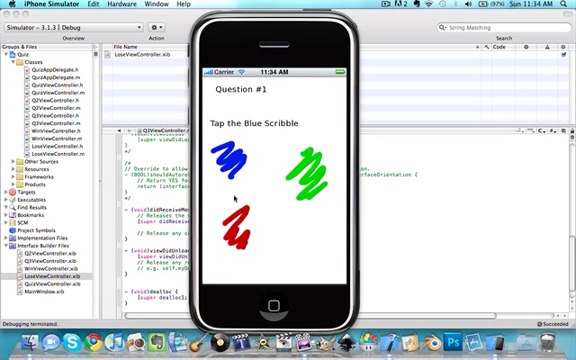
Answer the quiz in the simulator: blue scribble on Question #1, purple on Question #2
click(232, 158)
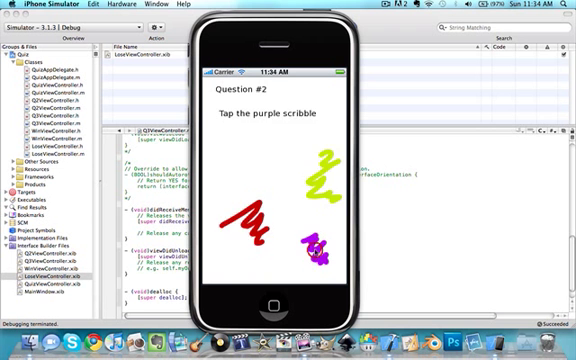
click(319, 255)
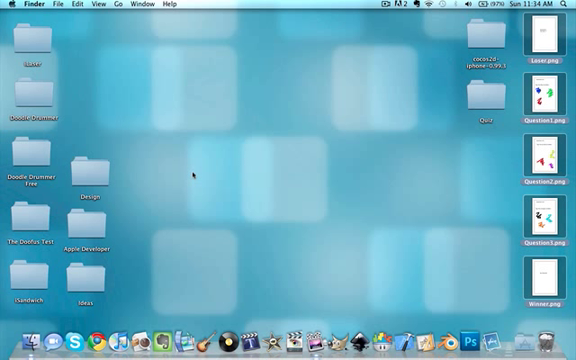
mouse_move(260, 143)
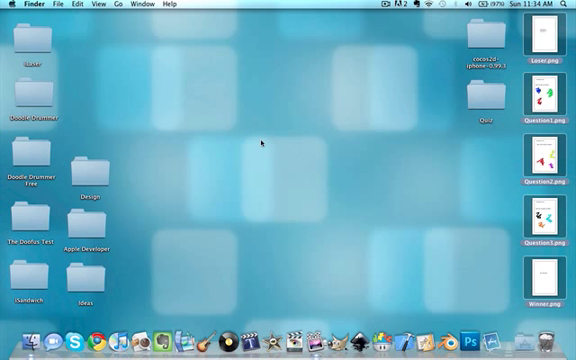